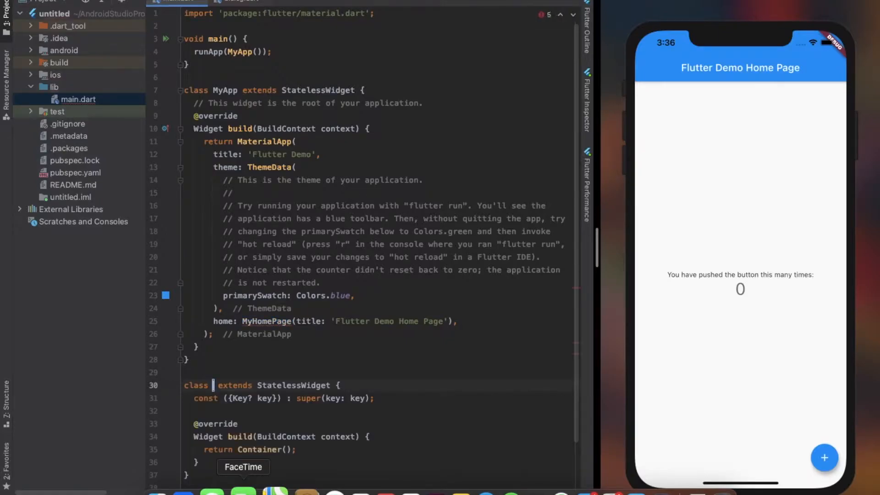
Rename the widget to MyHomePage and return a Scaffold with AppBar titled 'Alert Dialog'
{"action": "type", "text": "MyHomePa"}
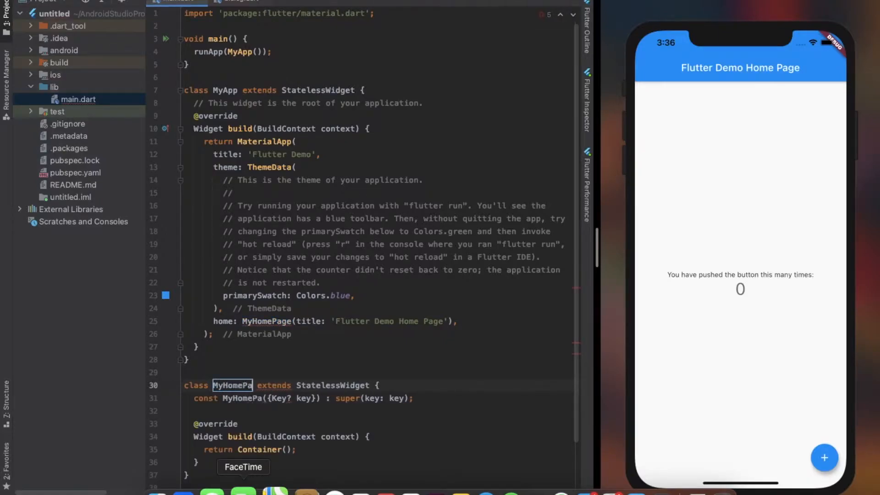
{"action": "type", "text": "ge"}
{"action": "type", "text": "title:"}
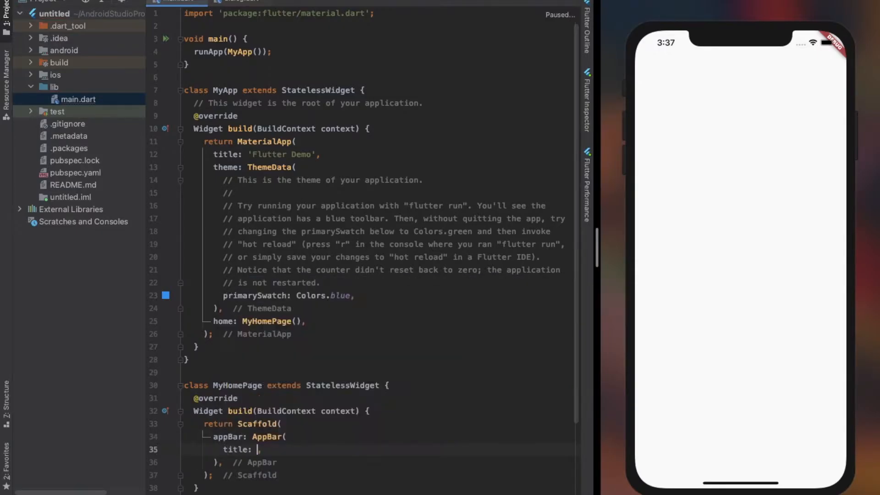
{"action": "type", "text": "Text('')"}
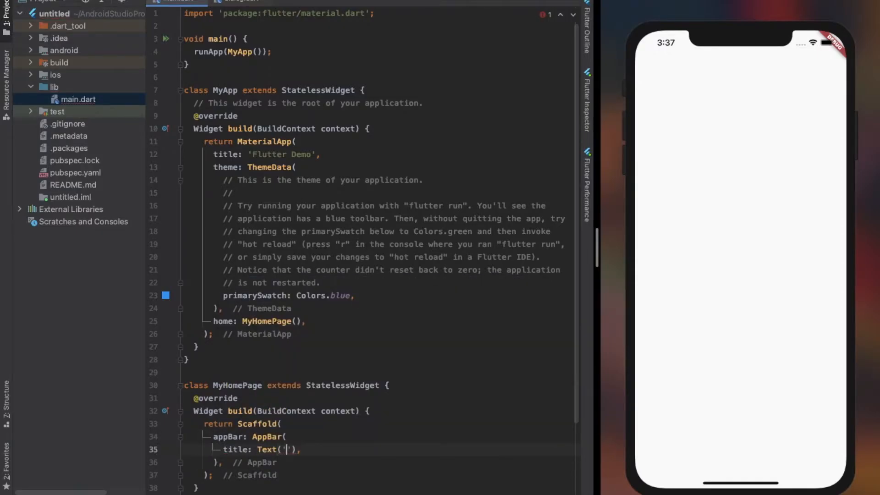
{"action": "type", "text": "Alert Dialog"}
{"action": "type", "text": "body: ,"}
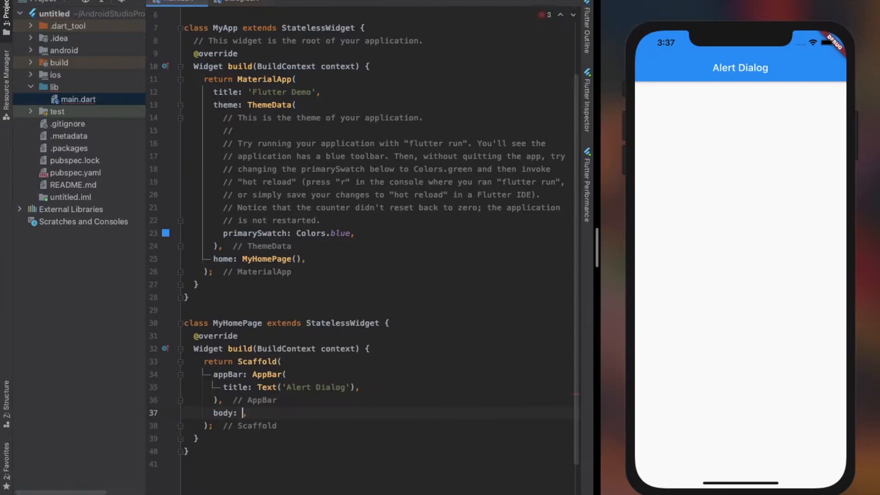
Add a centered ElevatedButton labelled 'Open Alert Dialog' with an empty onPressed handler
{"action": "type", "text": "Center()"}
{"action": "type", "text": "child: Ele"}
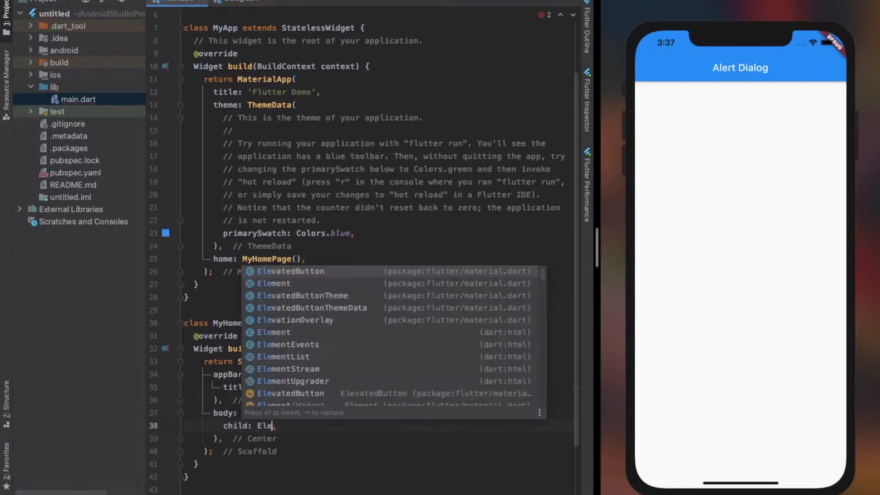
{"action": "key", "text": "Enter"}
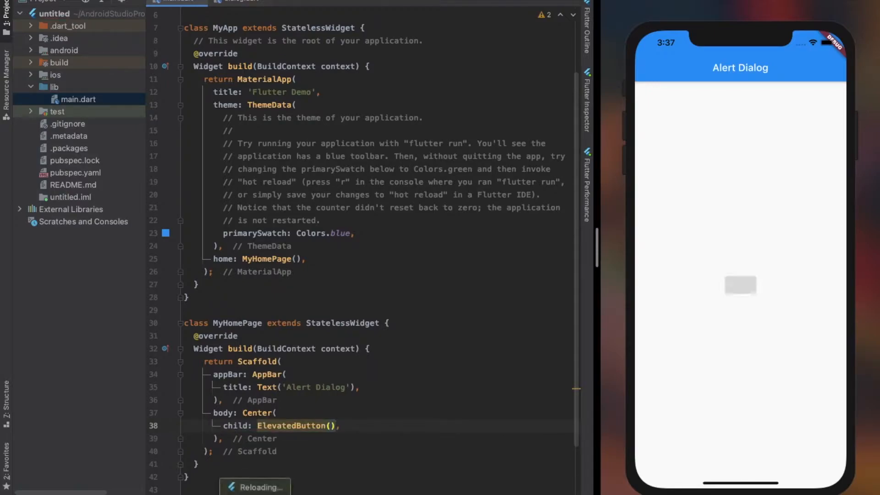
{"action": "left_click", "coordinate": [330, 425]}
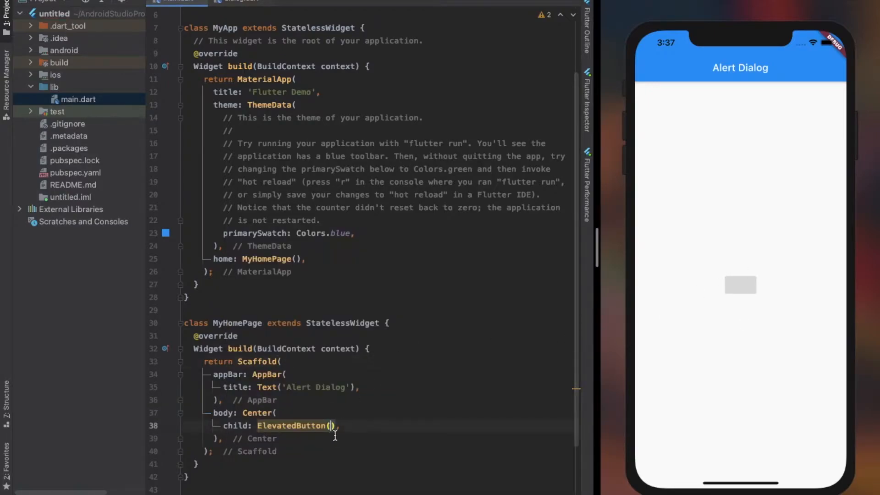
{"action": "type", "text": "child: Text('Open Alert'),"}
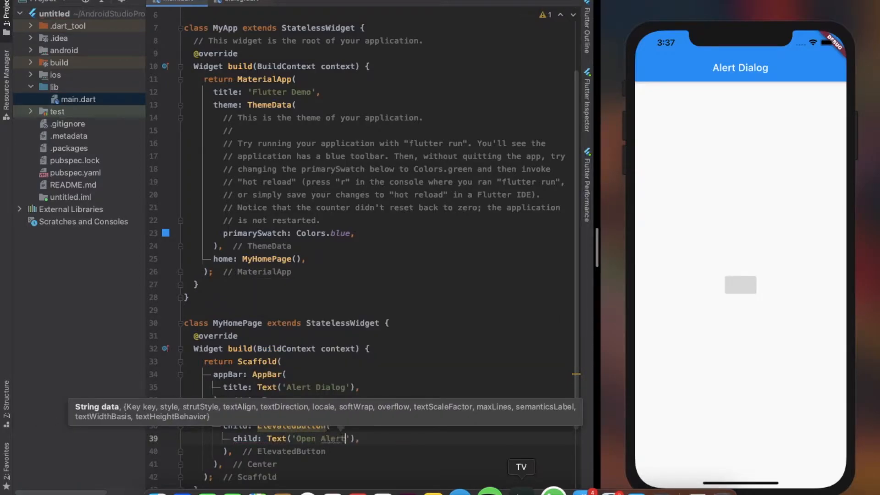
{"action": "type", "text": "Dialog"}
{"action": "type", "text": "onPressed: () {},"}
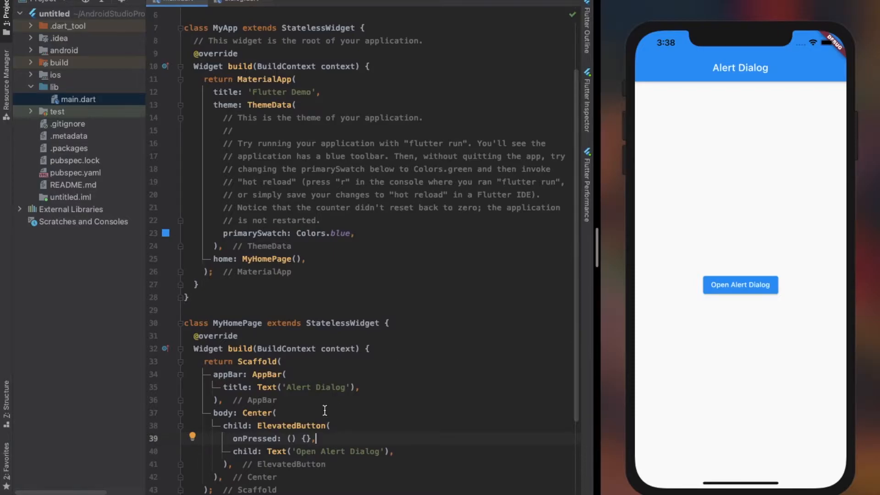
Call showDialog in onPressed with a builder returning AlertDialog, and begin its title argument
{"action": "scroll", "scroll_direction": "down", "scroll_amount": 3}
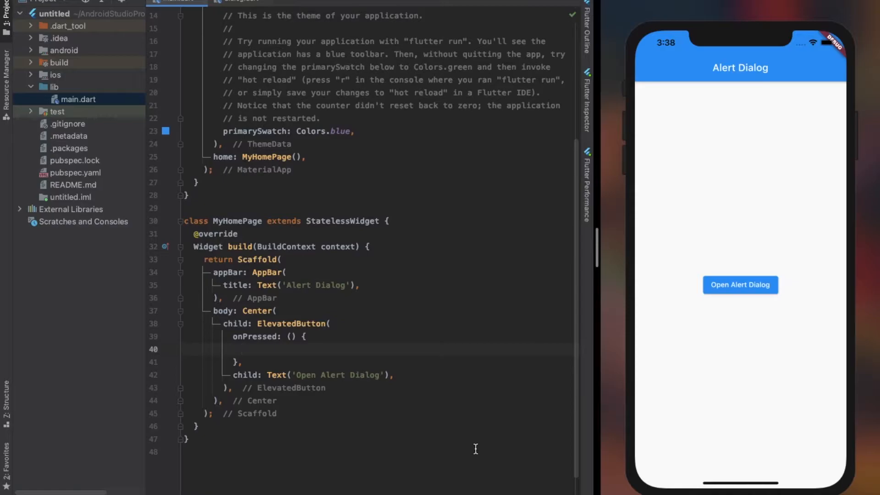
{"action": "type", "text": "showD"}
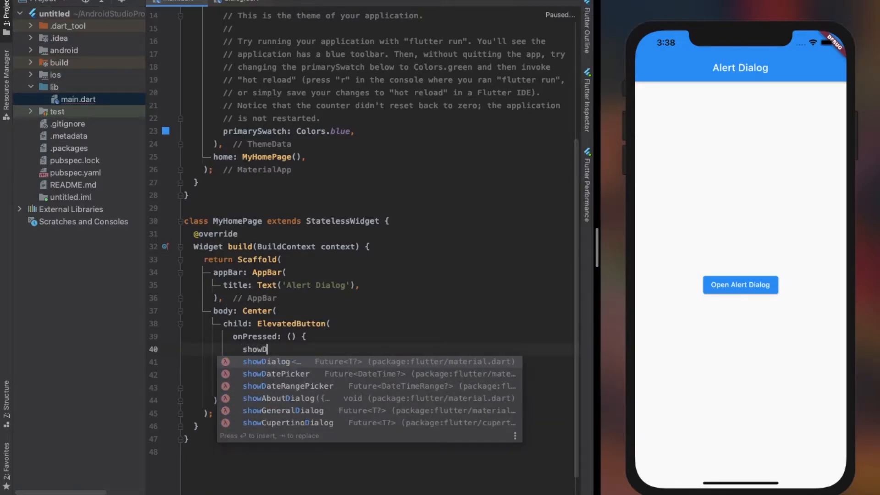
{"action": "left_click", "coordinate": [267, 361]}
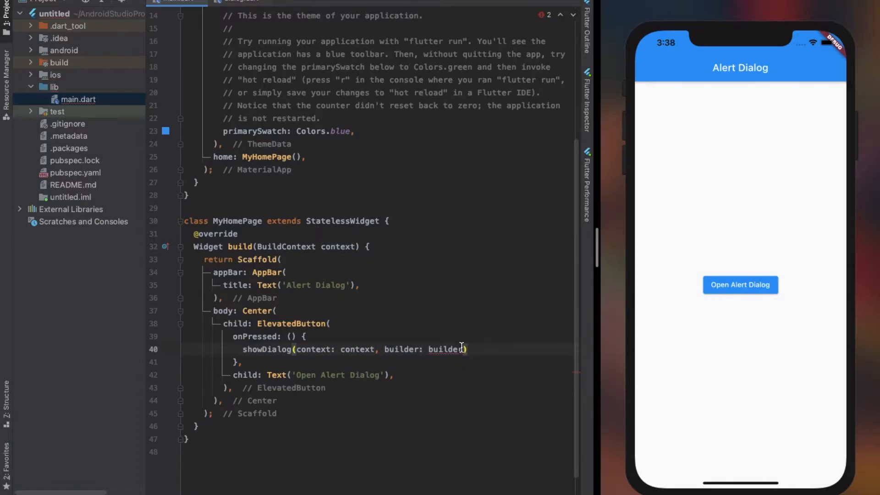
{"action": "type", "text": "(context"}
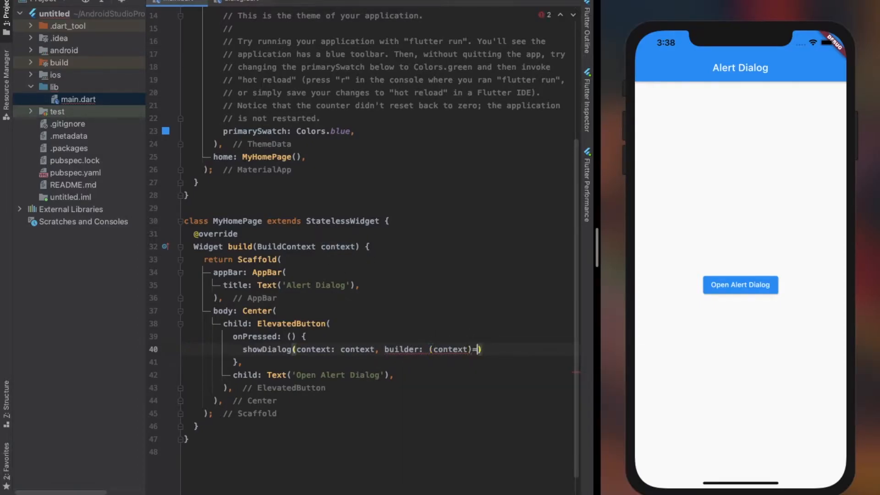
{"action": "type", "text": "Alert"}
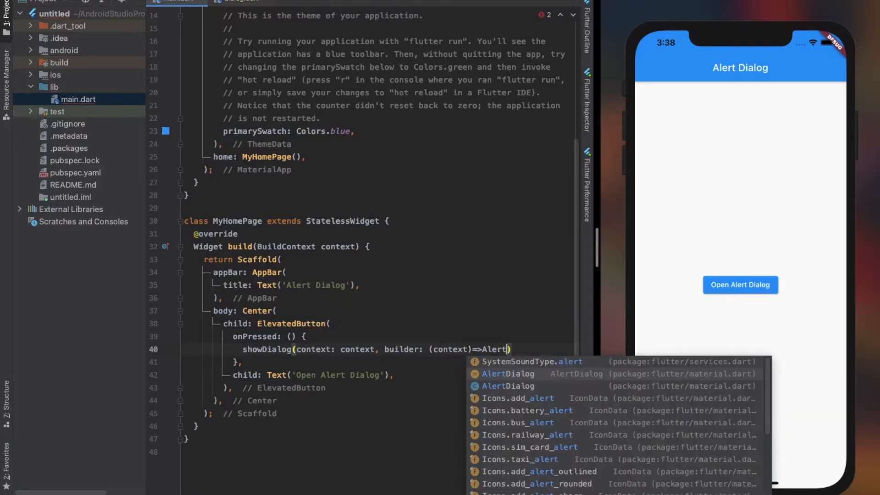
{"action": "left_click", "coordinate": [506, 374]}
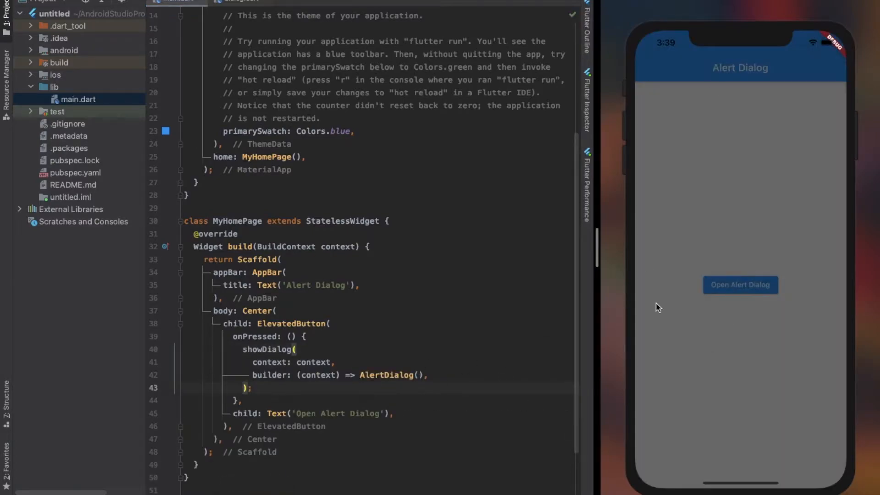
{"action": "type", "text": "title: ,"}
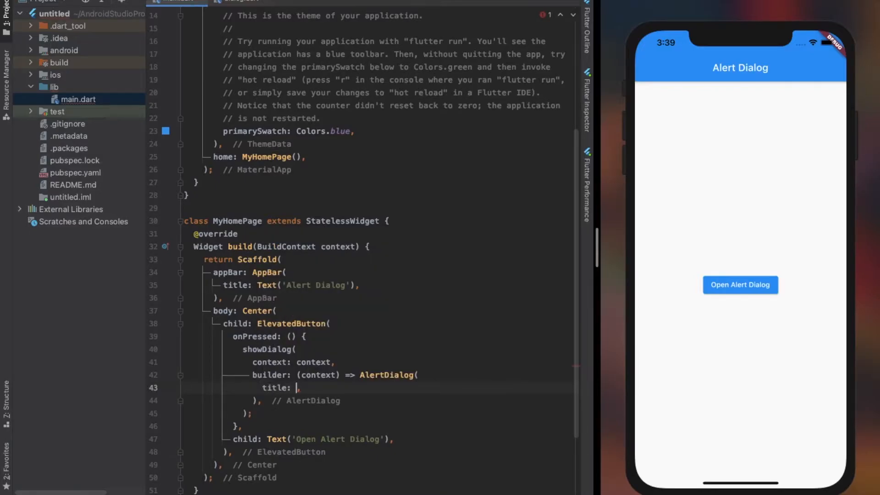
Title the AlertDialog 'Alert Dialog Opened' and open it in the simulator
{"action": "type", "text": "Text"}
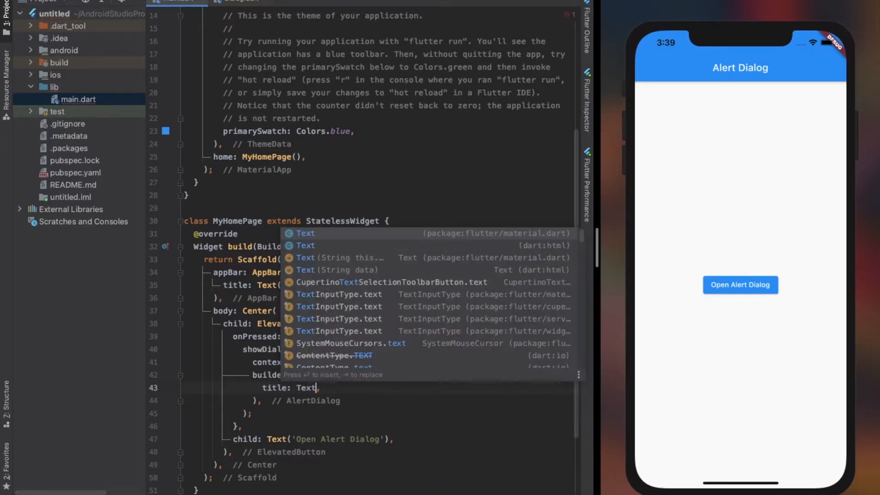
{"action": "type", "text": "'Alert'"}
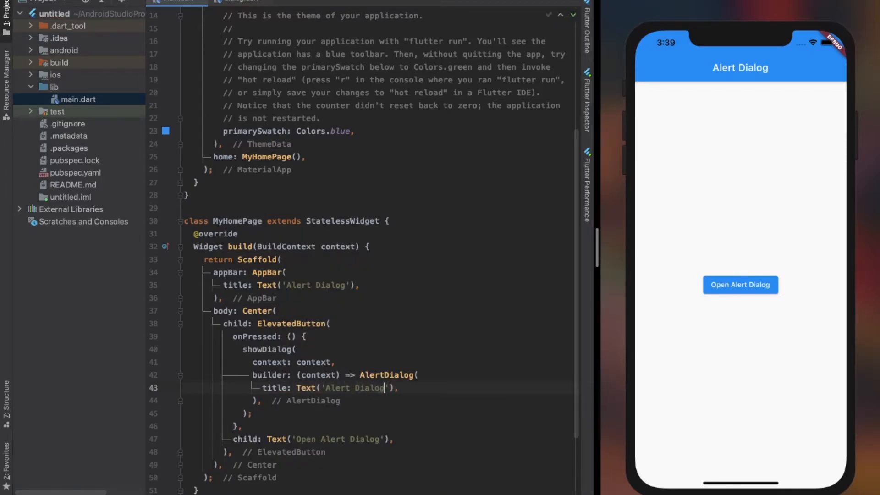
{"action": "type", "text": "Opened"}
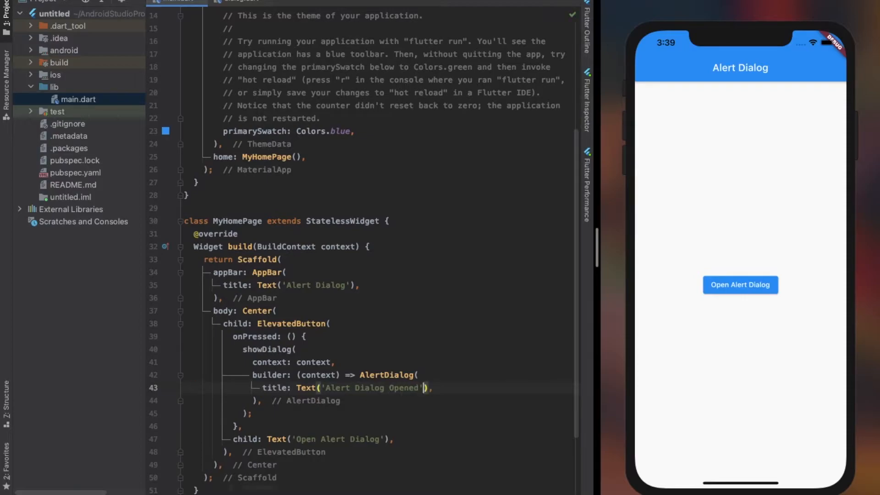
{"action": "left_click", "coordinate": [435, 387]}
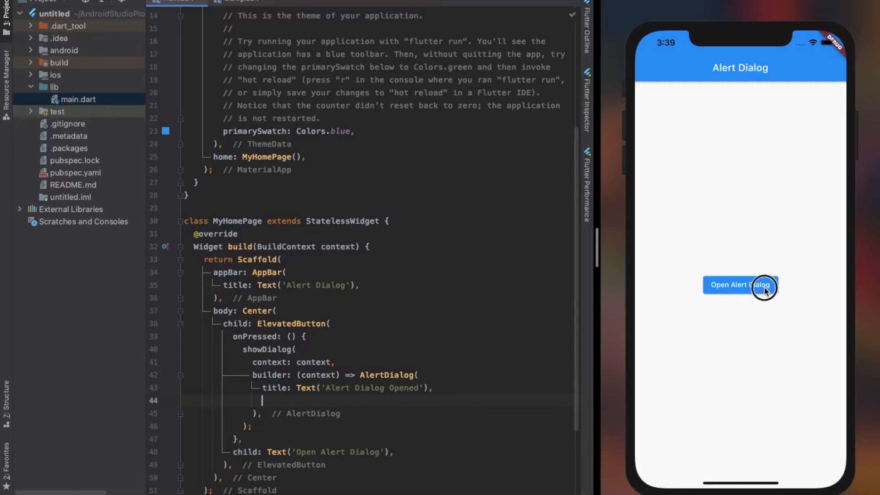
{"action": "left_click", "coordinate": [740, 285]}
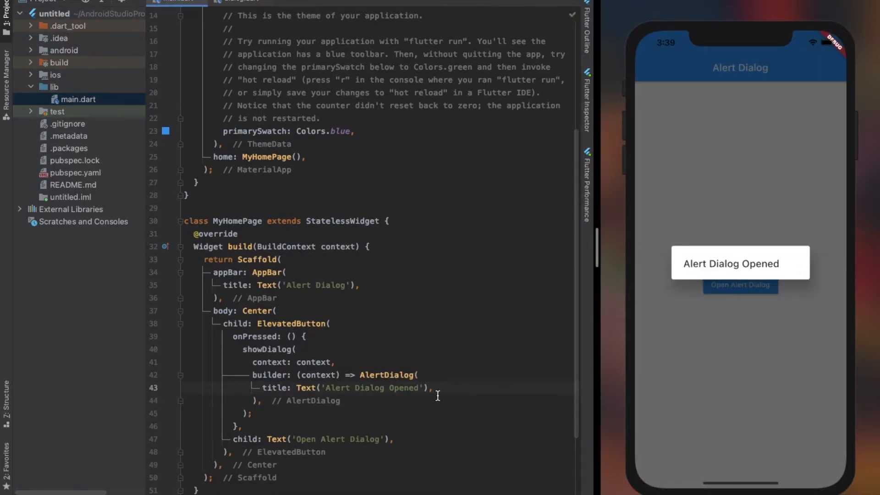
Add content 'Do you want to close the alert dialog box?', preview it, then start a TextButton action
{"action": "type", "text": "content: ,"}
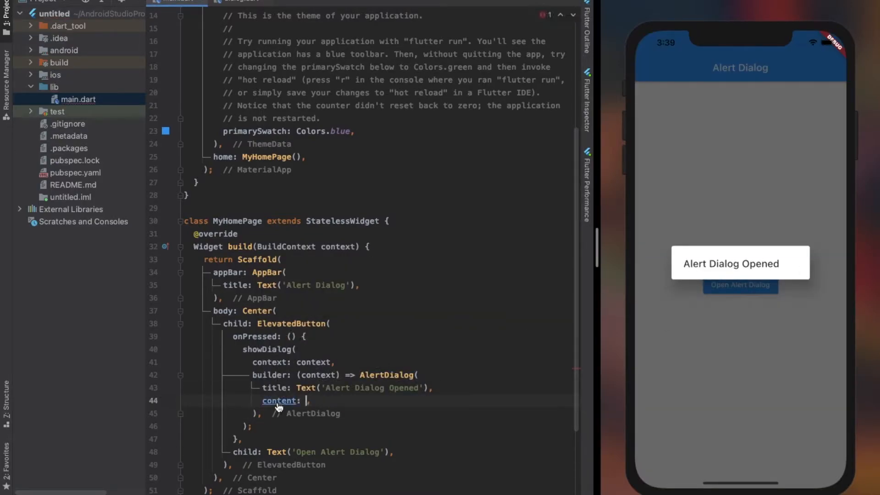
{"action": "type", "text": "Text()"}
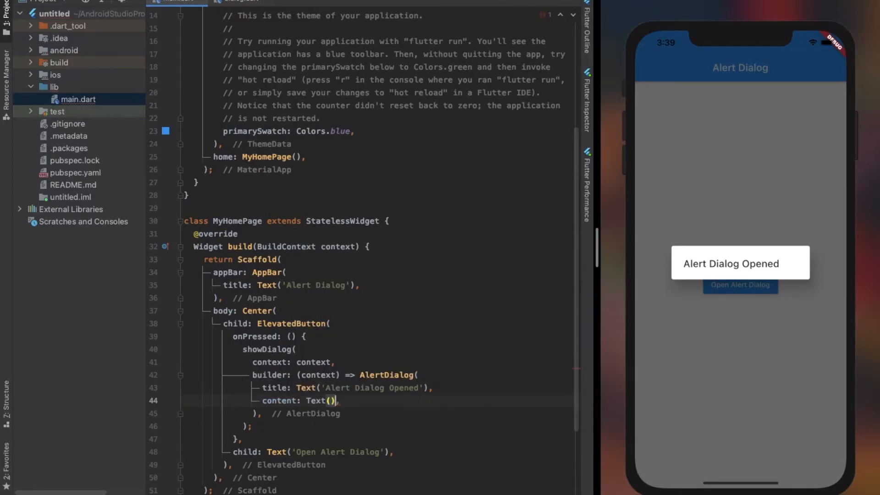
{"action": "type", "text": "Do d"}
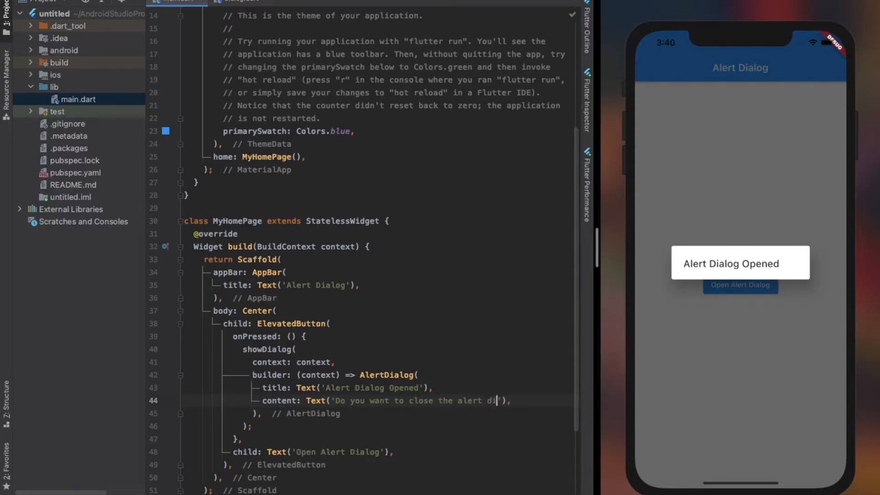
{"action": "type", "text": "alog box"}
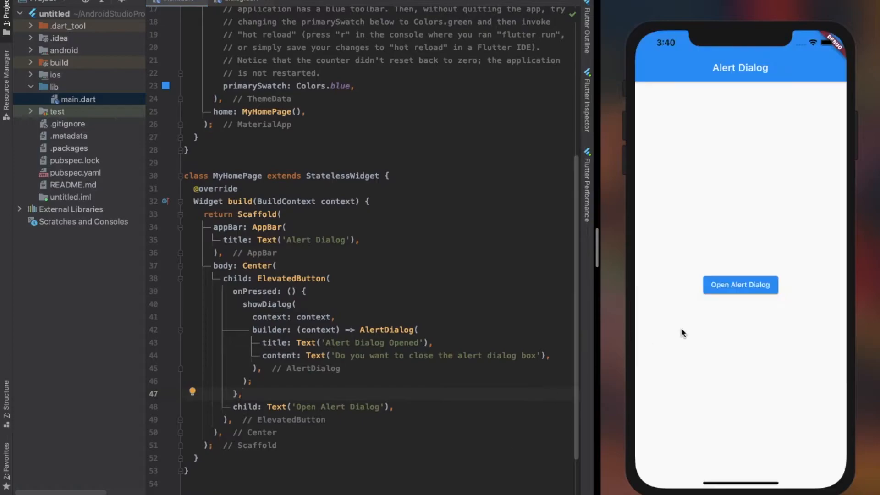
{"action": "left_click", "coordinate": [740, 284]}
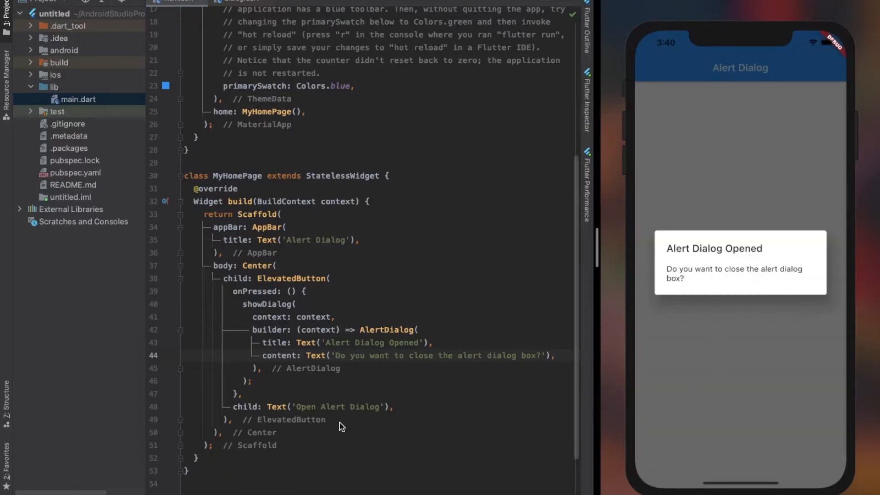
{"action": "type", "text": "ad"}
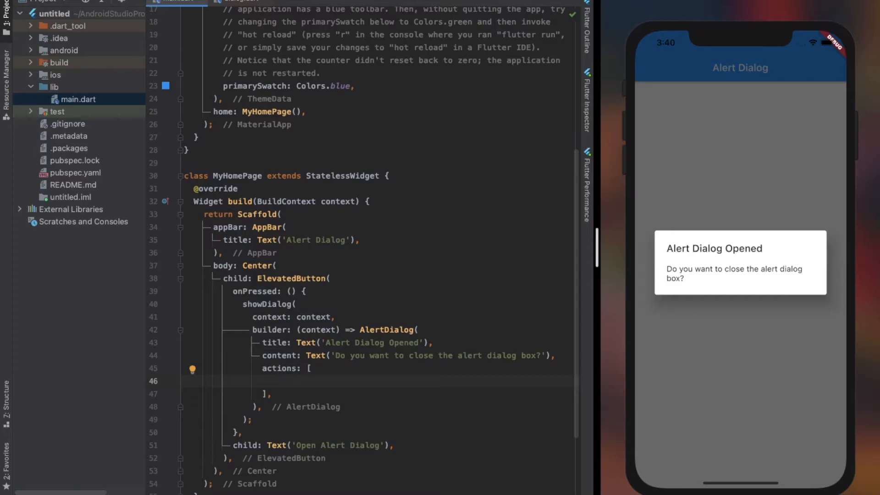
{"action": "type", "text": "TextButton(onPressed: onPressed, child: child)"}
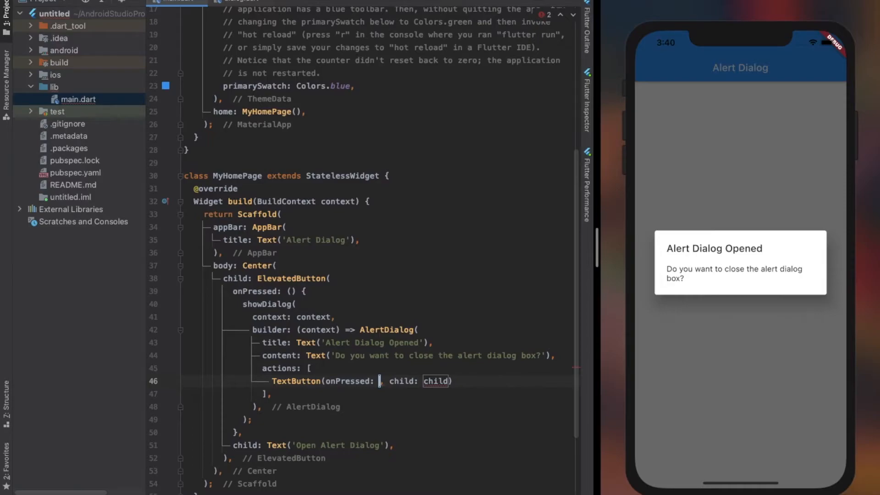
Add Yes and No TextButton actions with empty handlers, and start Navigator.pop in Yes
{"action": "type", "text": "(){}"}
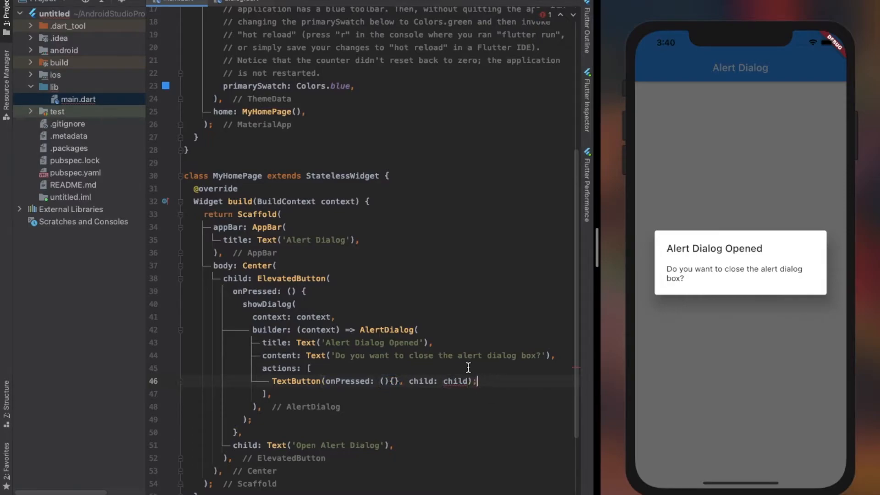
{"action": "double_click", "coordinate": [455, 380]}
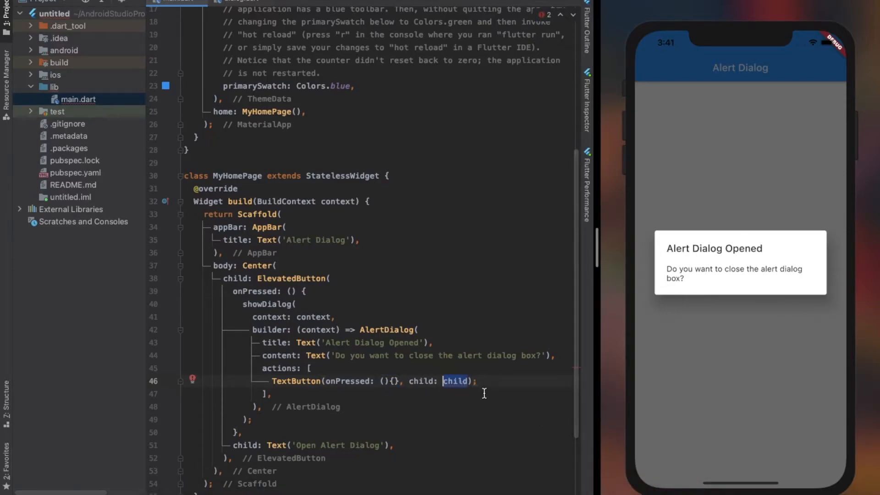
{"action": "type", "text": "Text()"}
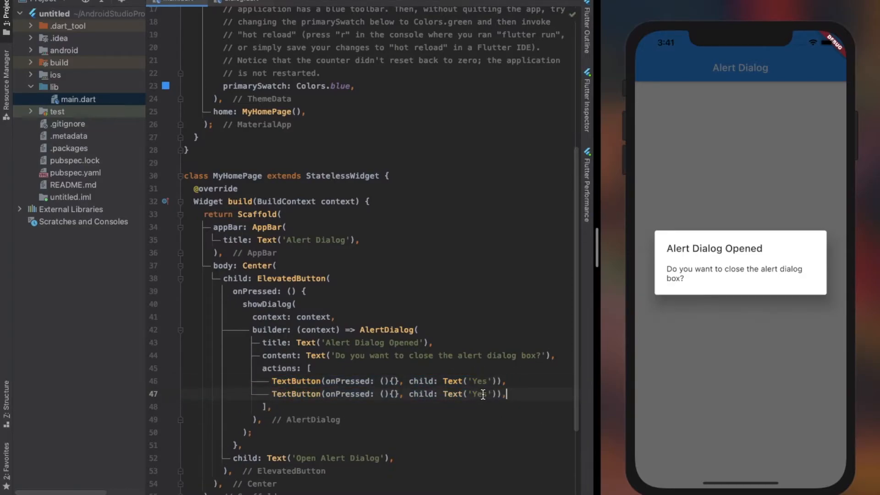
{"action": "type", "text": "No"}
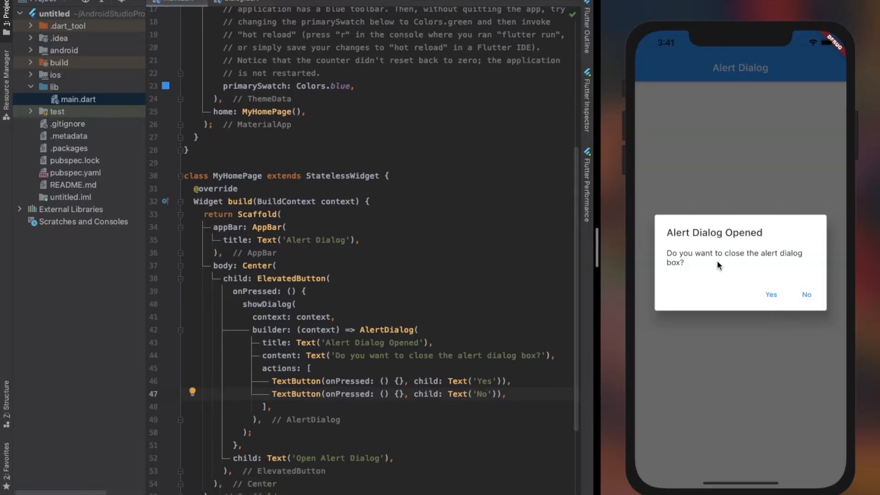
{"action": "mouse_move", "coordinate": [459, 417]}
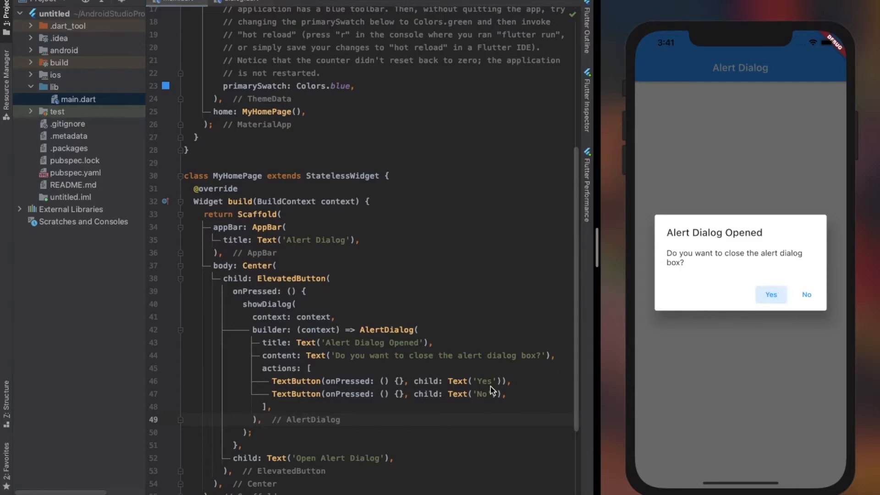
{"action": "type", "text": "Navigator.pop(context);"}
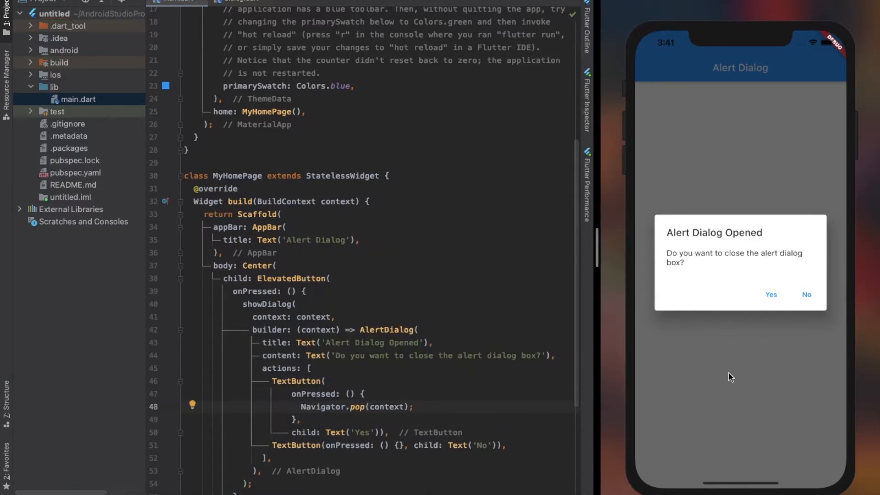
Dismiss the preview dialog, then add print('No is selected') and start the Yes print
{"action": "left_click", "coordinate": [770, 294]}
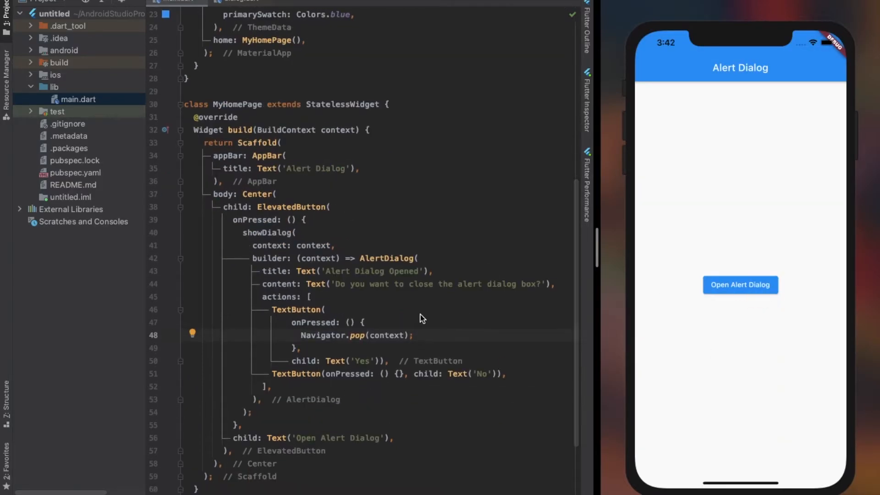
{"action": "scroll", "scroll_direction": "down", "scroll_amount": 3}
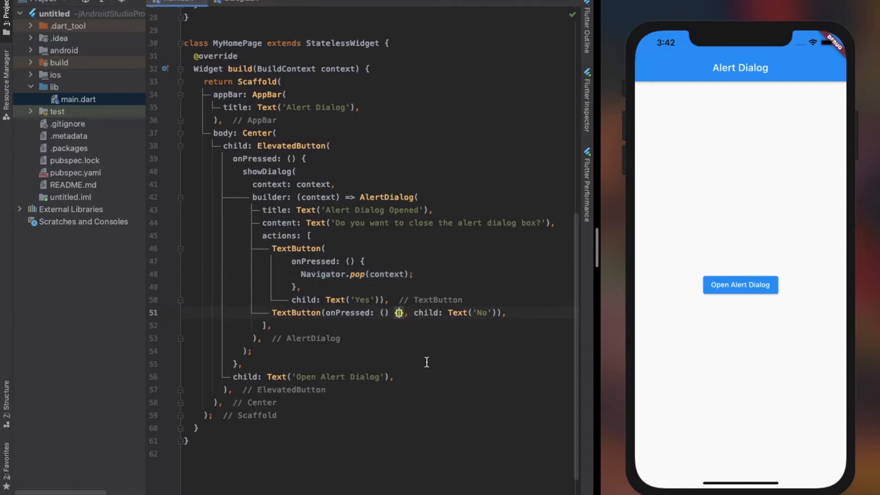
{"action": "type", "text": "print()"}
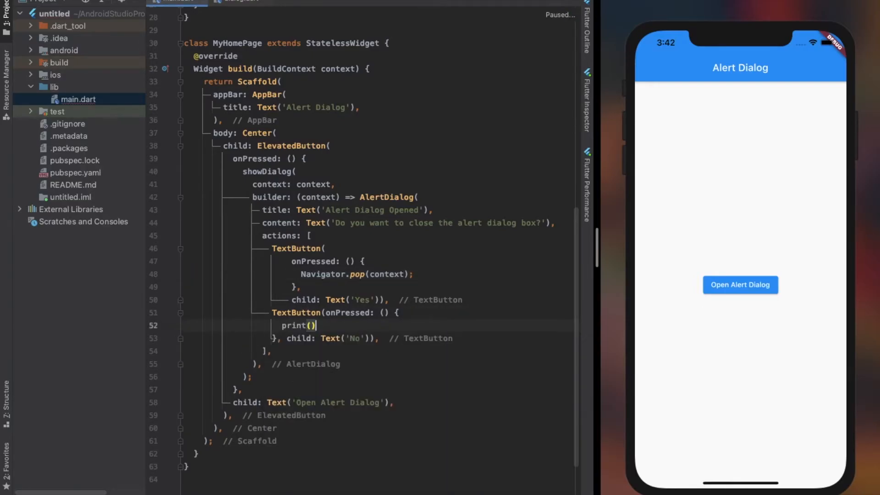
{"action": "type", "text": "''"}
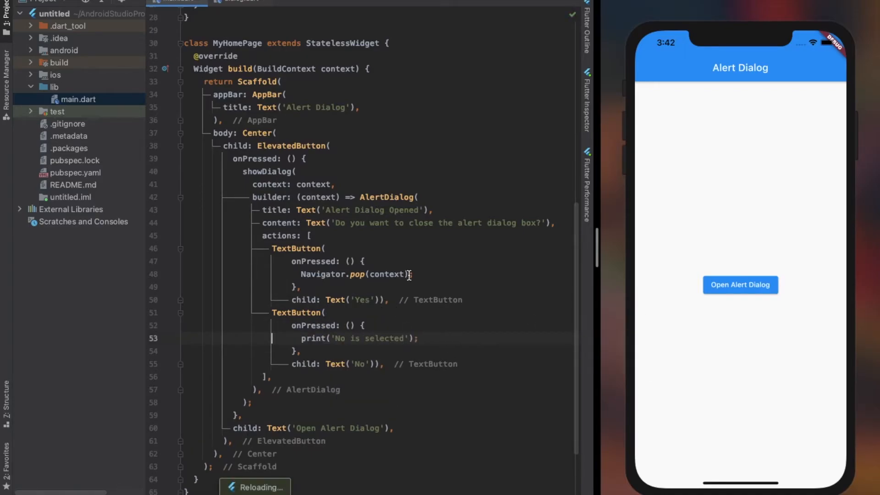
{"action": "type", "text": "print('Yes is selected"}
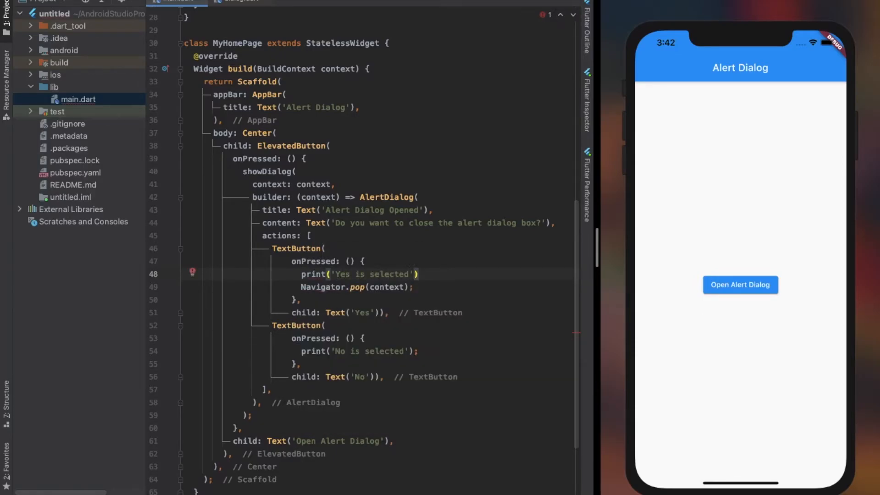
{"action": "left_click", "coordinate": [740, 284]}
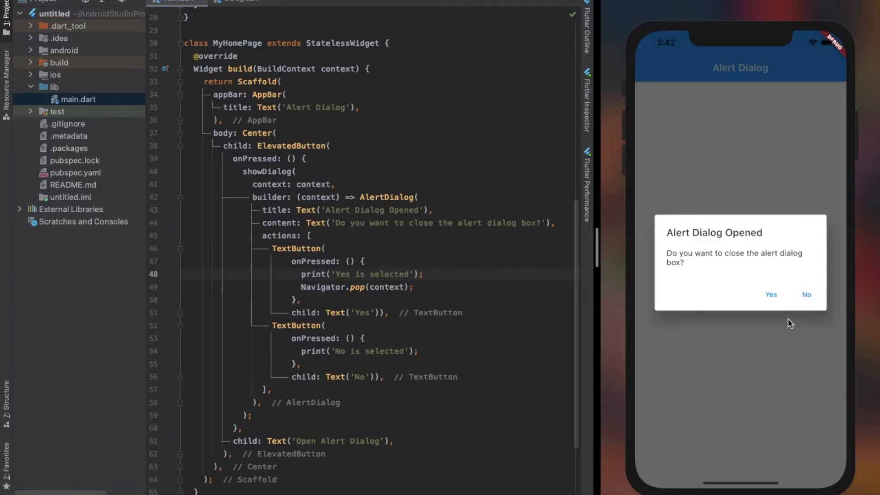
{"action": "left_click", "coordinate": [771, 295]}
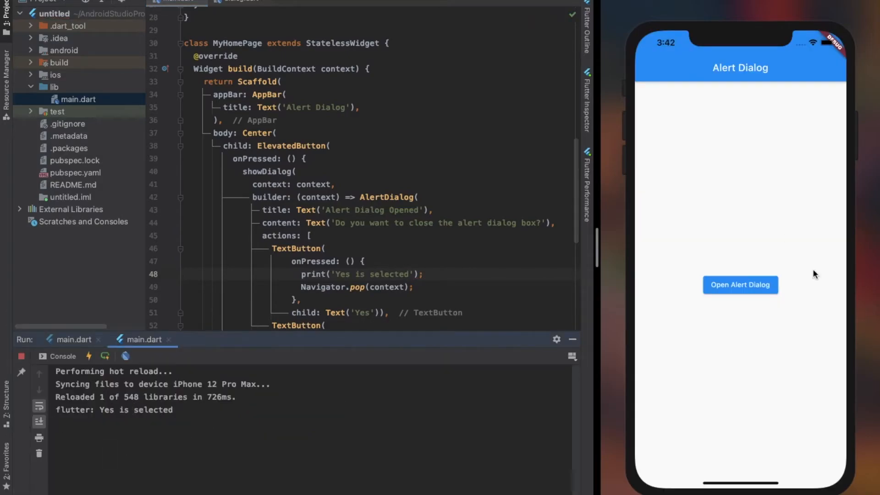
{"action": "left_click", "coordinate": [740, 284]}
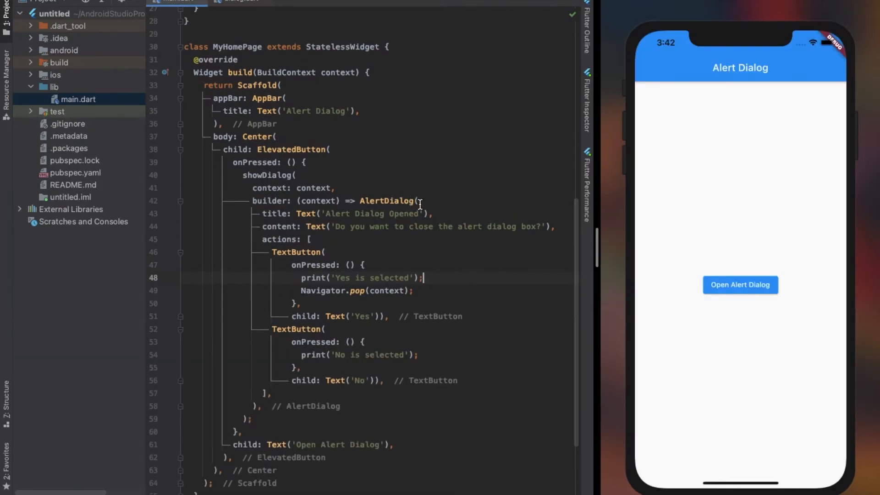
Set the AlertDialog backgroundColor to Colors.redAccent
{"action": "type", "text": "backgroundColor: Colors,"}
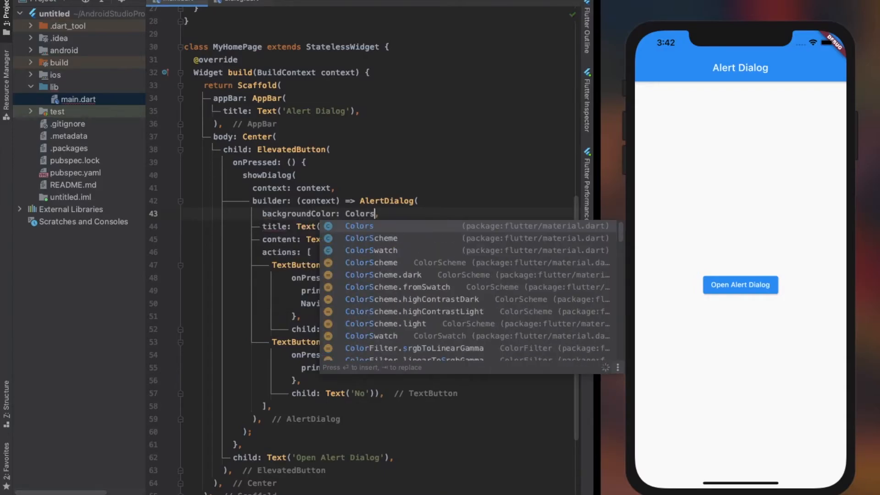
{"action": "type", "text": ".redAccent"}
{"action": "type", "text": "titlePadding: c,"}
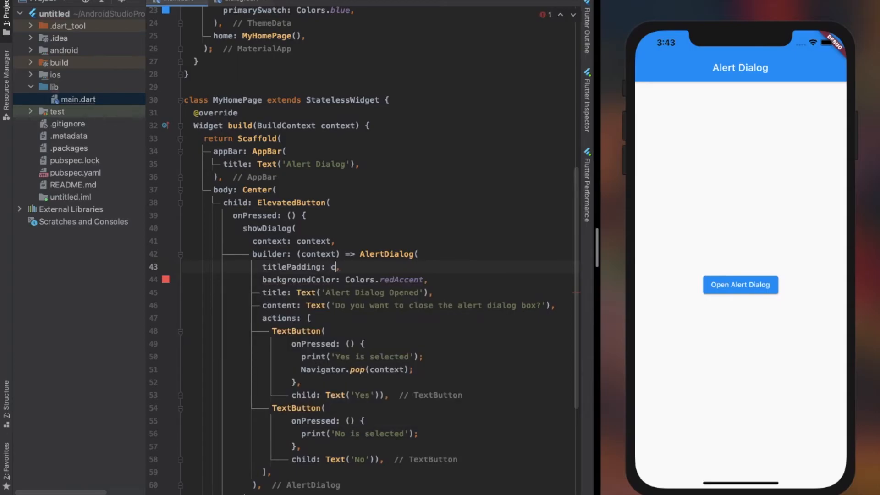
Set titlePadding and contentPadding to EdgeInsets.symmetric(vertical: 50, horizontal: 10), previewing each
{"action": "type", "text": "const EdgeInsets.symmetric(vertical: 10"}
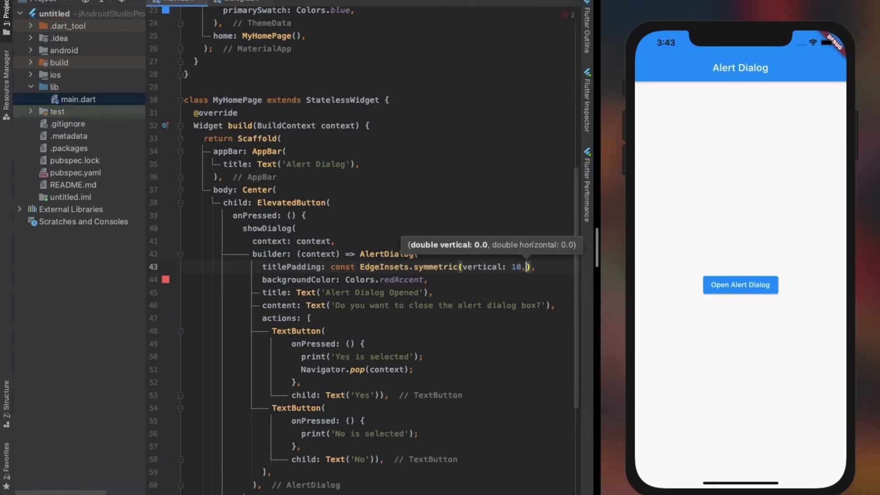
{"action": "type", "text": "horizontal: 10"}
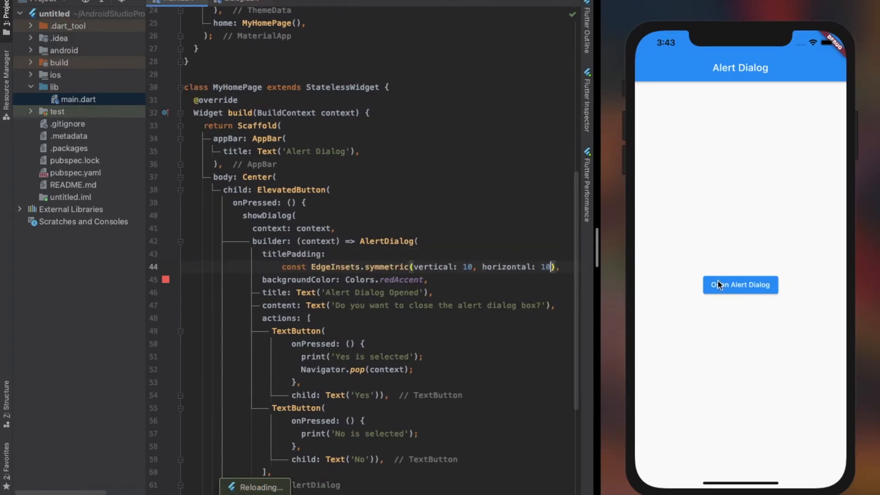
{"action": "left_click", "coordinate": [739, 284]}
{"action": "type", "text": "5"}
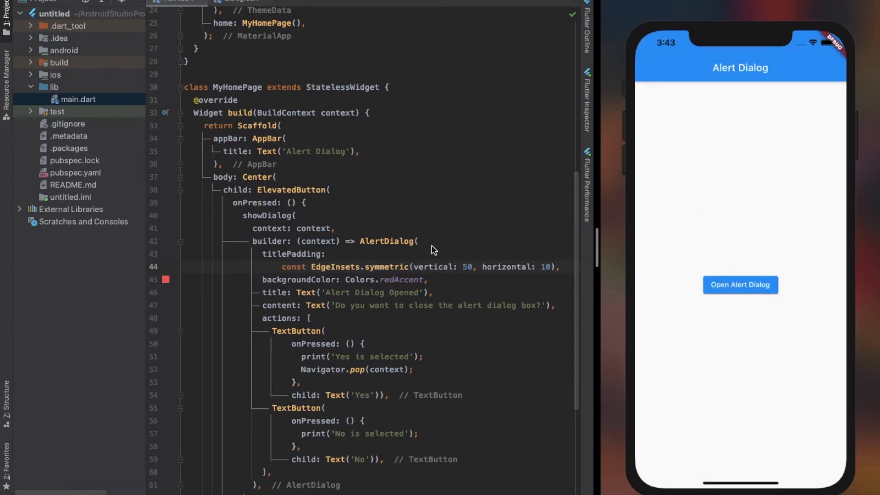
{"action": "type", "text": "contentPadding:"}
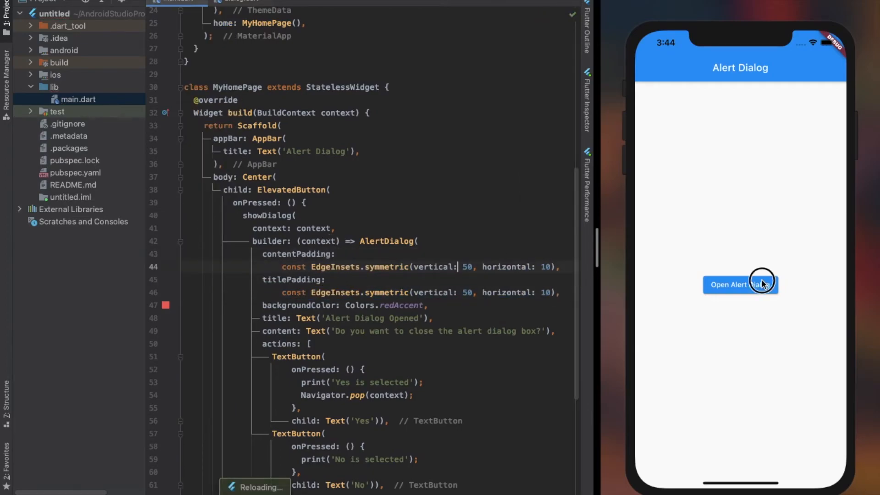
{"action": "left_click", "coordinate": [739, 284]}
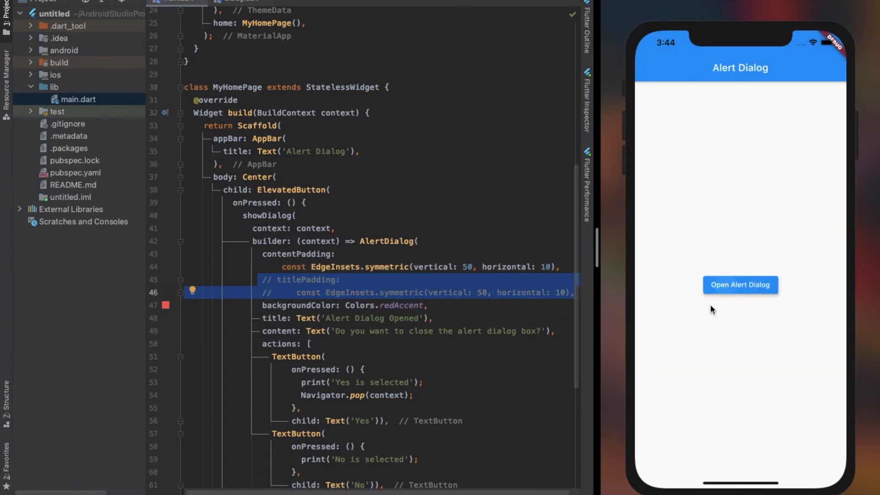
Comment out the contentPadding line so no custom padding remains
{"action": "left_click", "coordinate": [739, 285]}
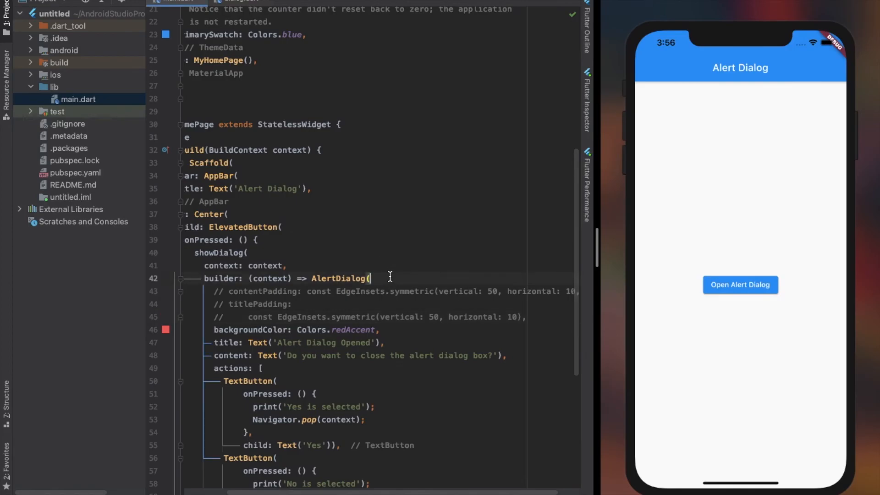
Set the AlertDialog shape to StadiumBorder() and reopen the dialog to view the pill shape
{"action": "type", "text": "shape: Sta,"}
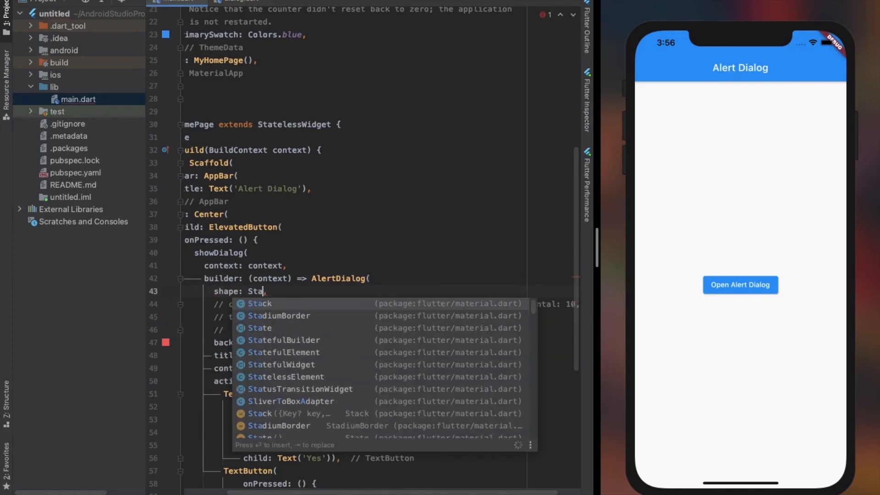
{"action": "left_click", "coordinate": [279, 315]}
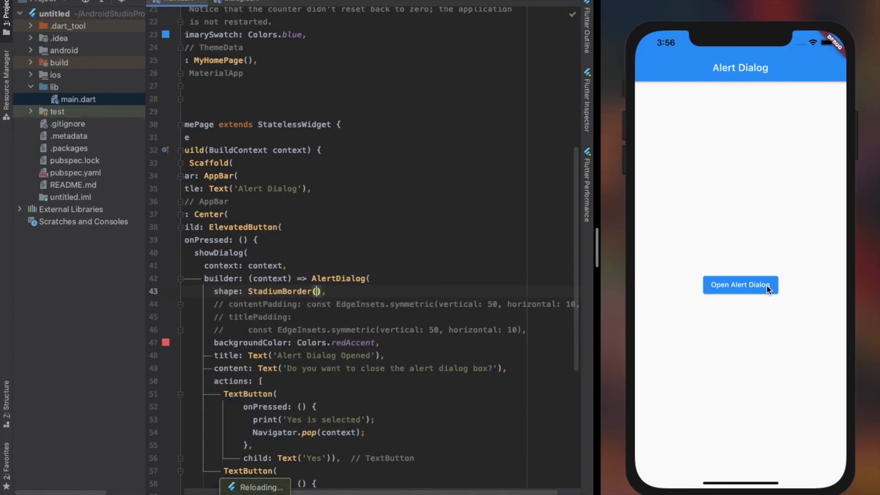
{"action": "left_click", "coordinate": [739, 285]}
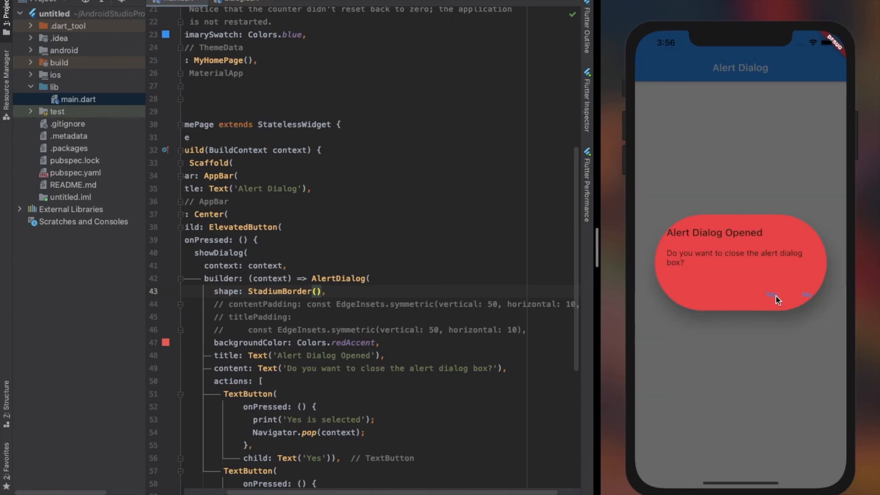
{"action": "mouse_move", "coordinate": [381, 300]}
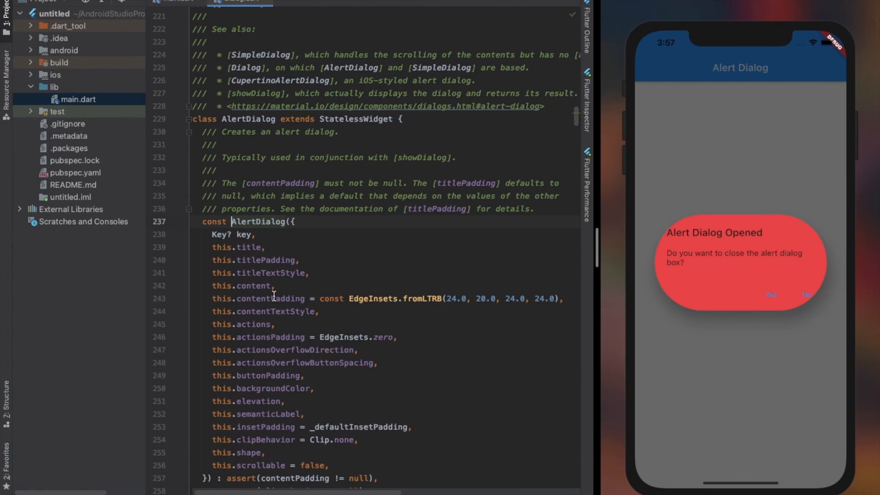
{"action": "scroll", "scroll_direction": "down", "scroll_amount": 3}
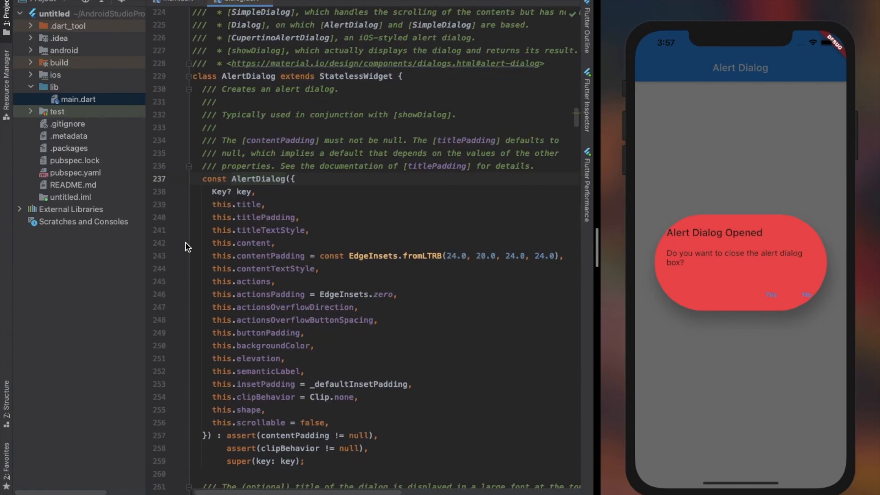